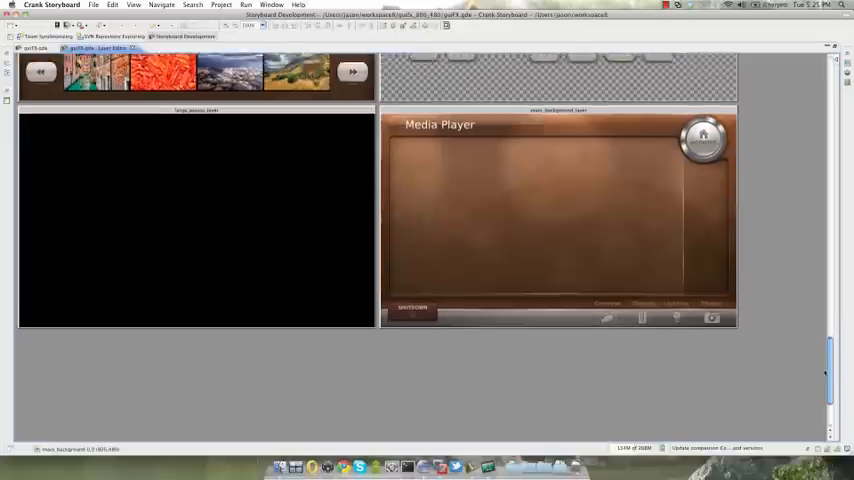
Scroll the project view to reach the Media Player screen and its Properties.
scroll(down, 3)
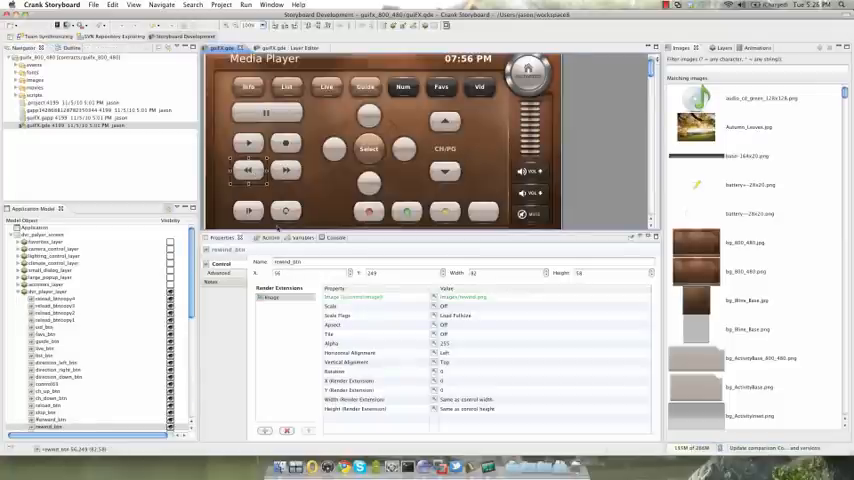
Review the application variables and layers as thumbnails and list, then launch Simulate.
click(288, 238)
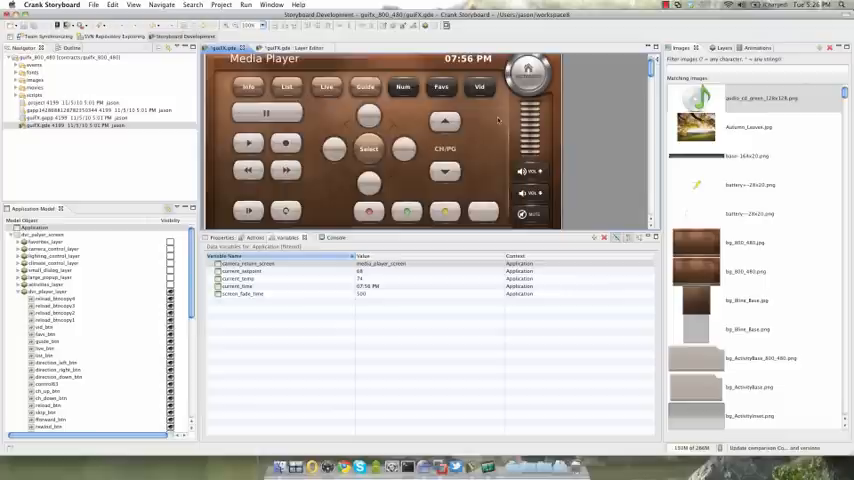
click(708, 48)
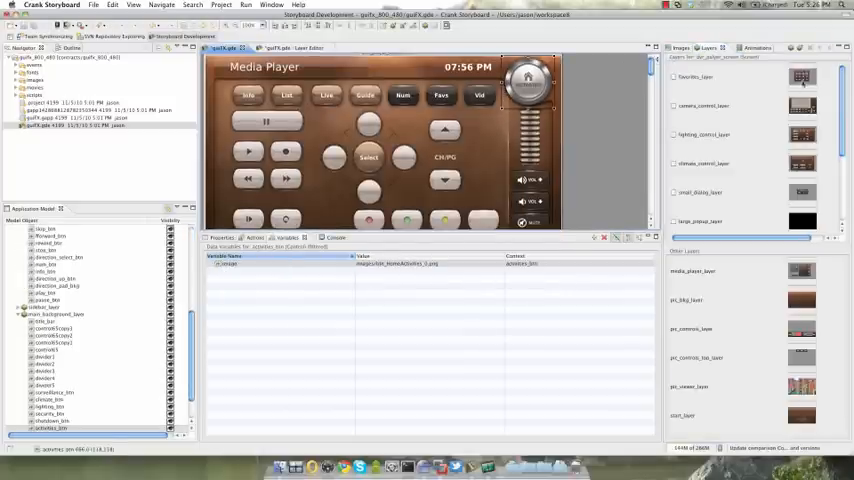
click(738, 48)
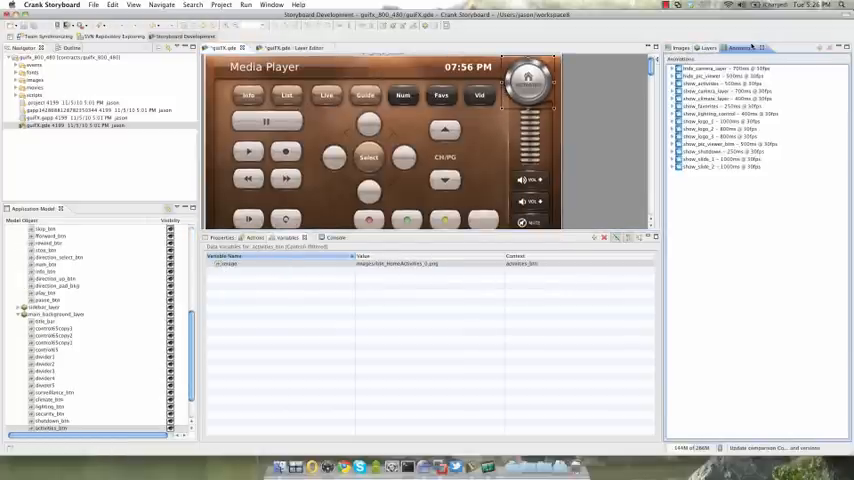
click(680, 48)
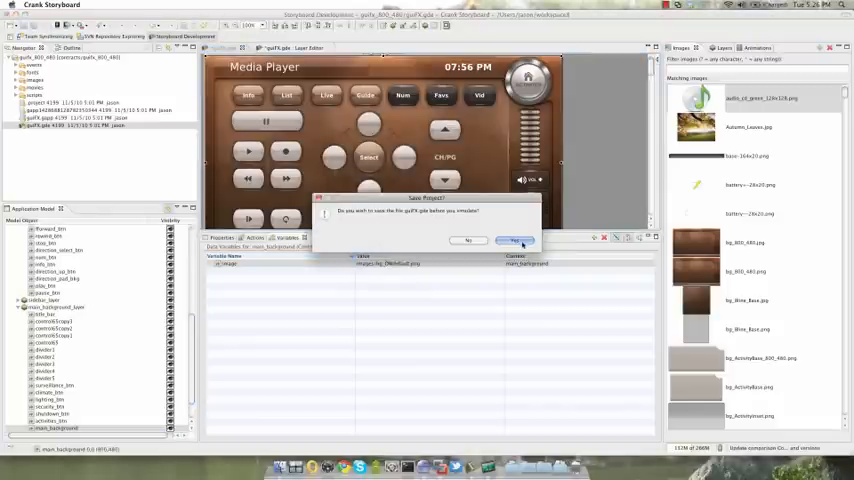
Confirm the save prompt, get past PRESS TO START and try the song-list screen.
click(512, 240)
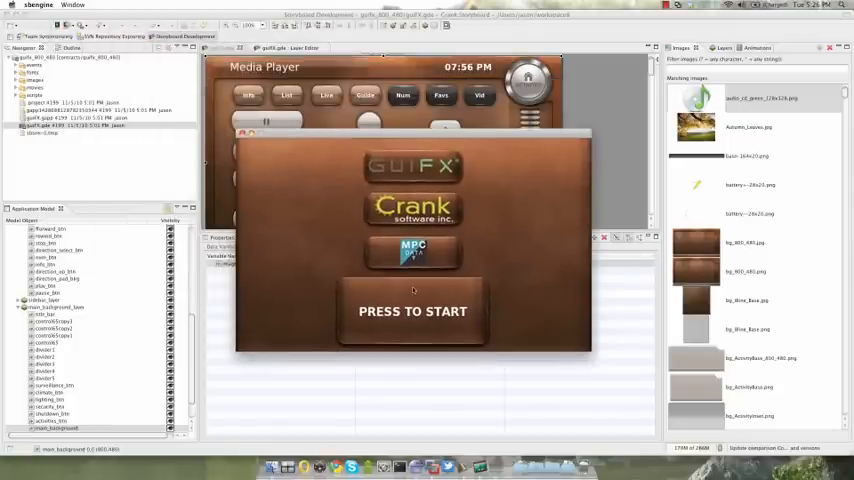
click(412, 312)
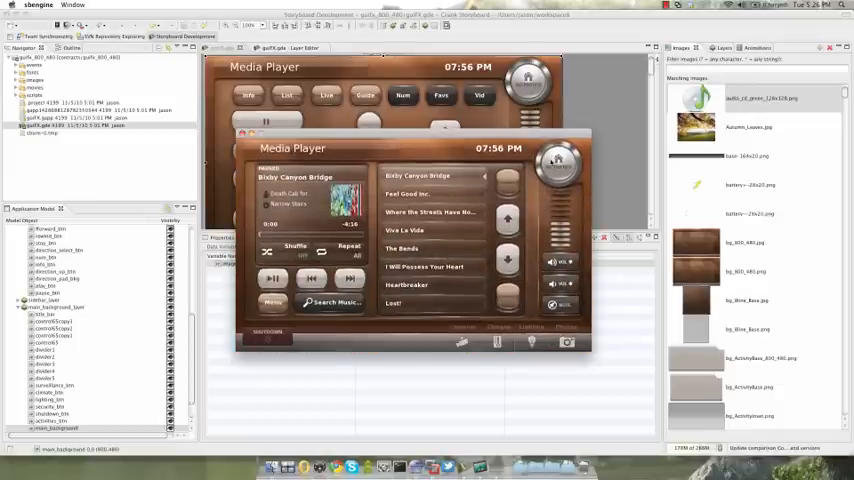
click(408, 192)
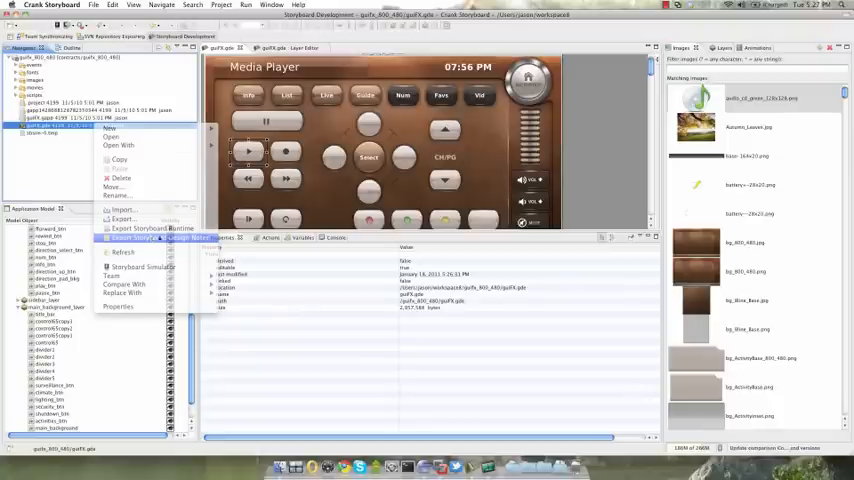
Export the .gapp model's design notes as HTML via the documentation wizard and finish.
click(150, 228)
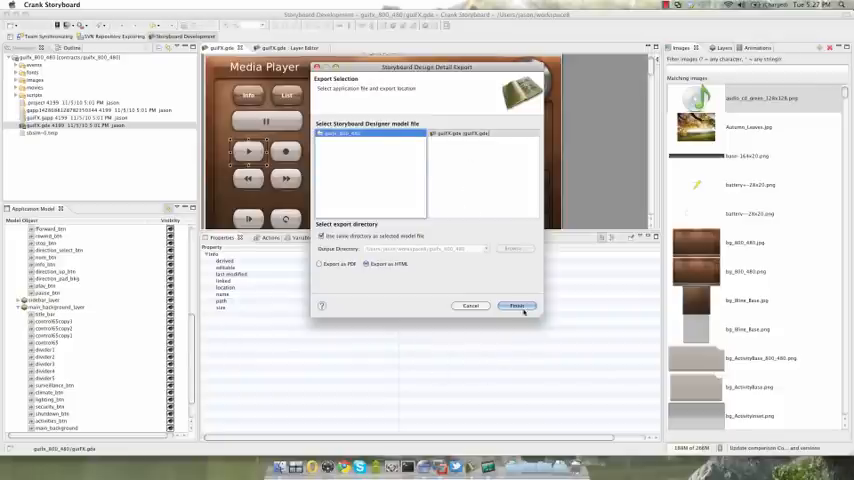
click(516, 306)
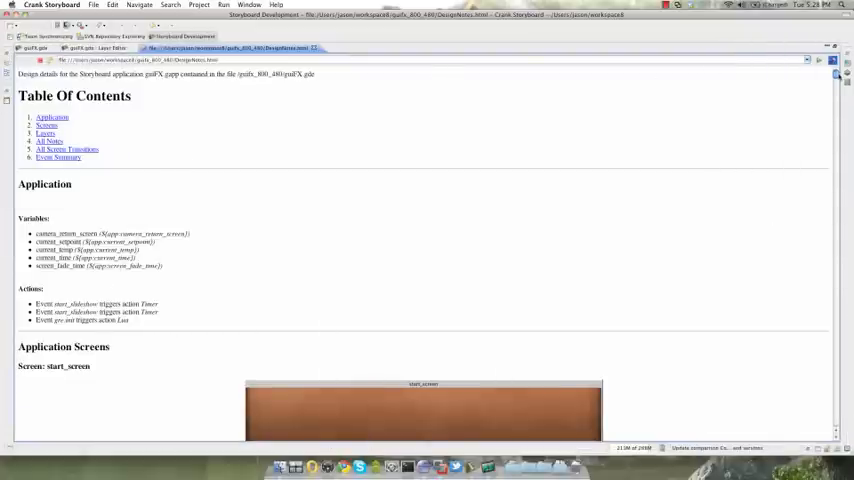
scroll(down, 3)
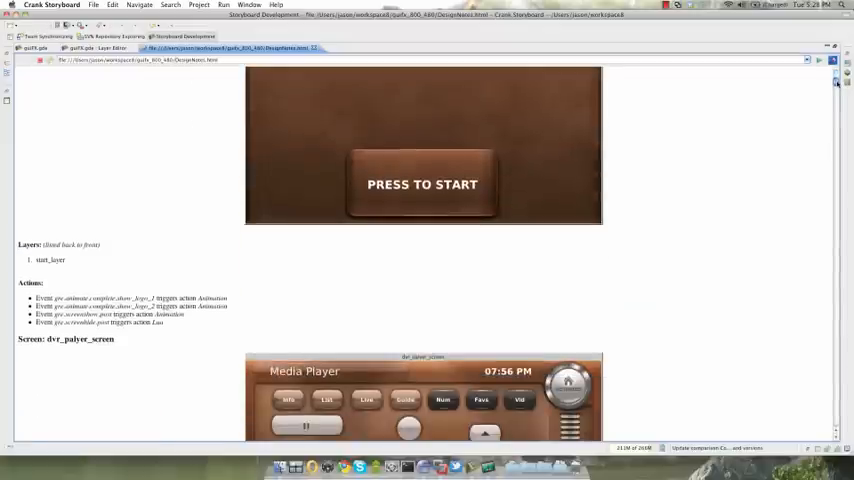
scroll(down, 3)
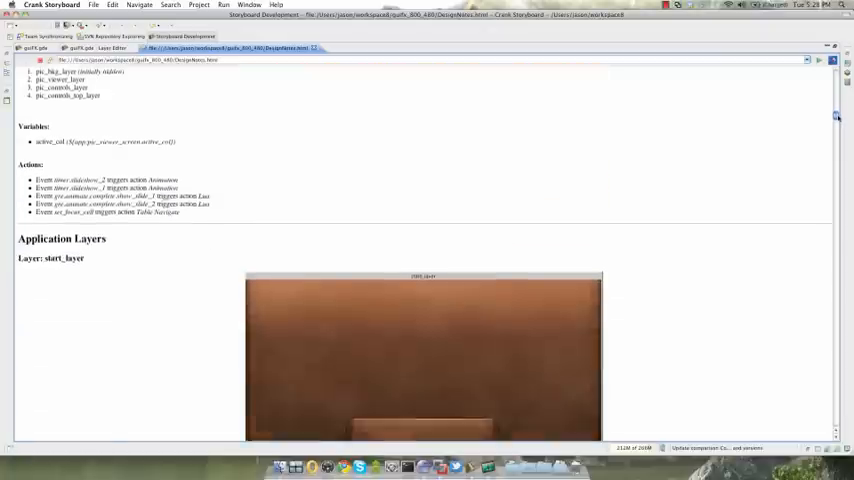
scroll(down, 3)
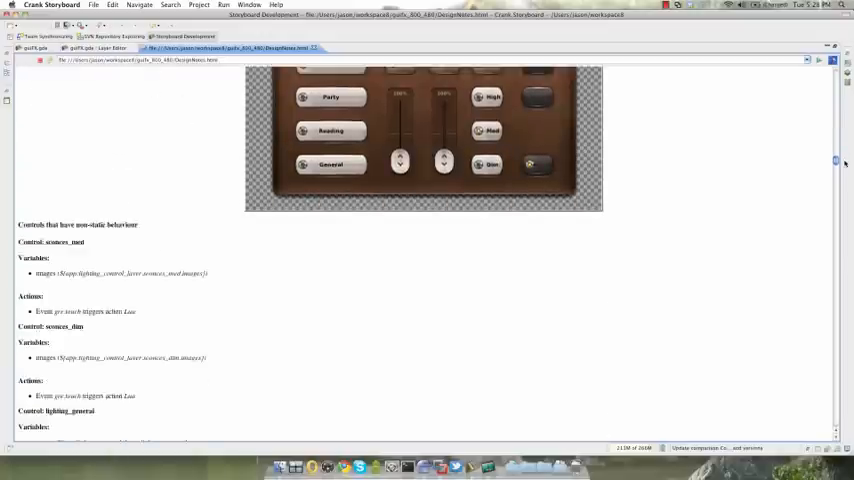
scroll(down, 3)
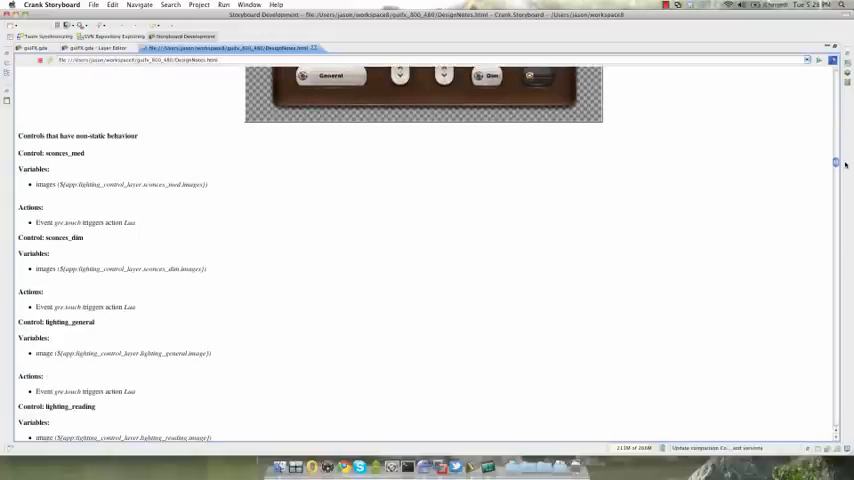
scroll(down, 3)
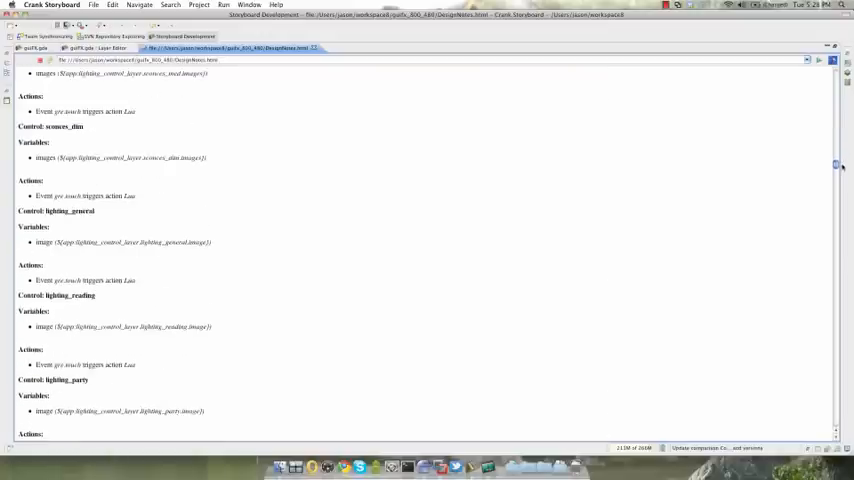
scroll(down, 3)
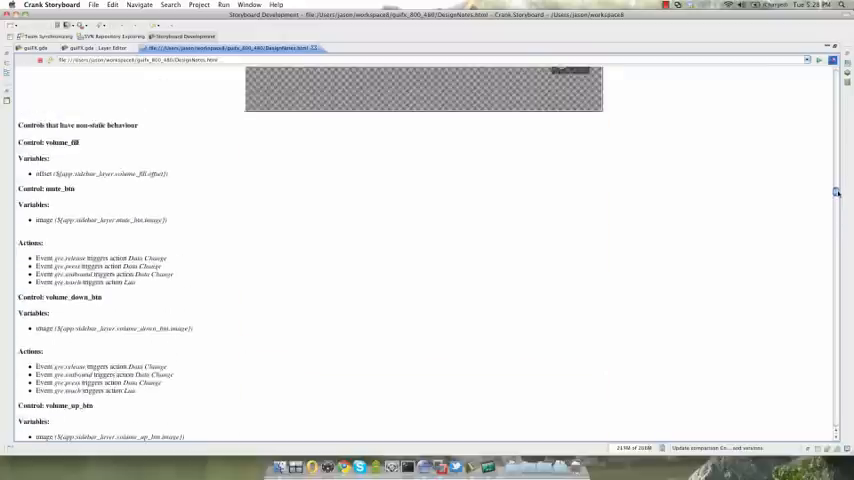
scroll(down, 3)
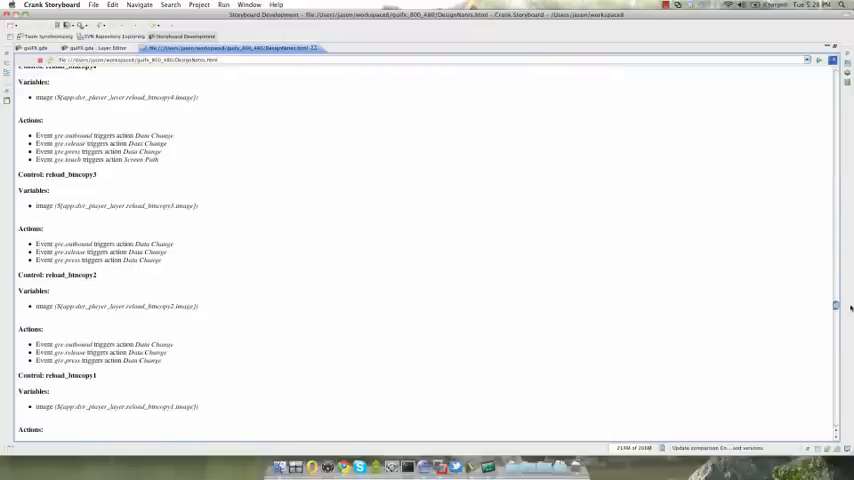
scroll(down, 3)
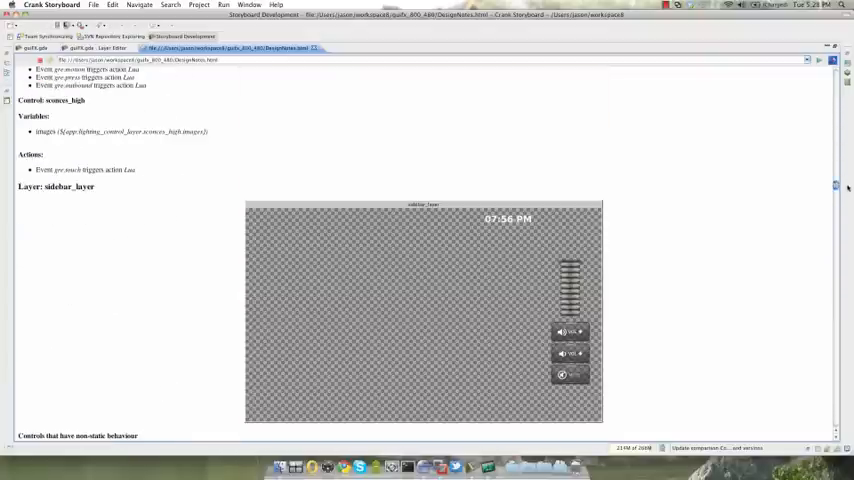
mouse_move(260, 56)
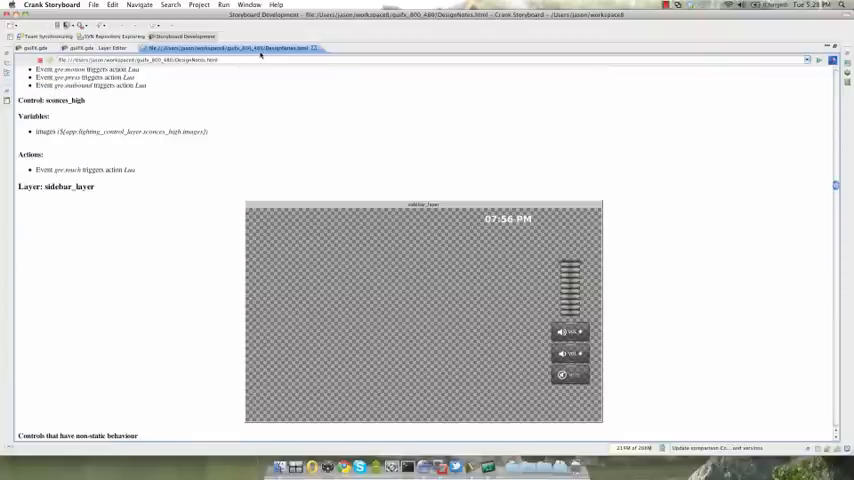